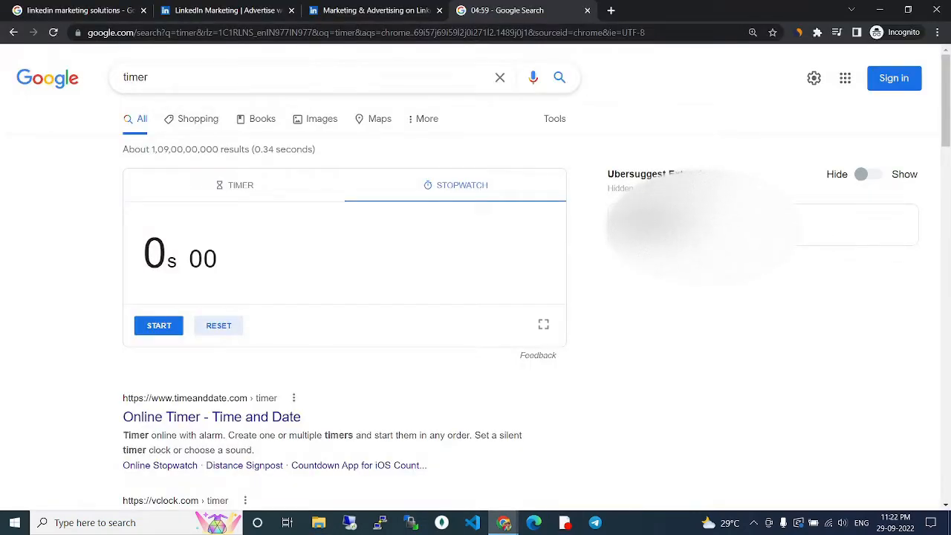
# Start the Google stopwatch counting up from zero.
pyautogui.click(159, 325)
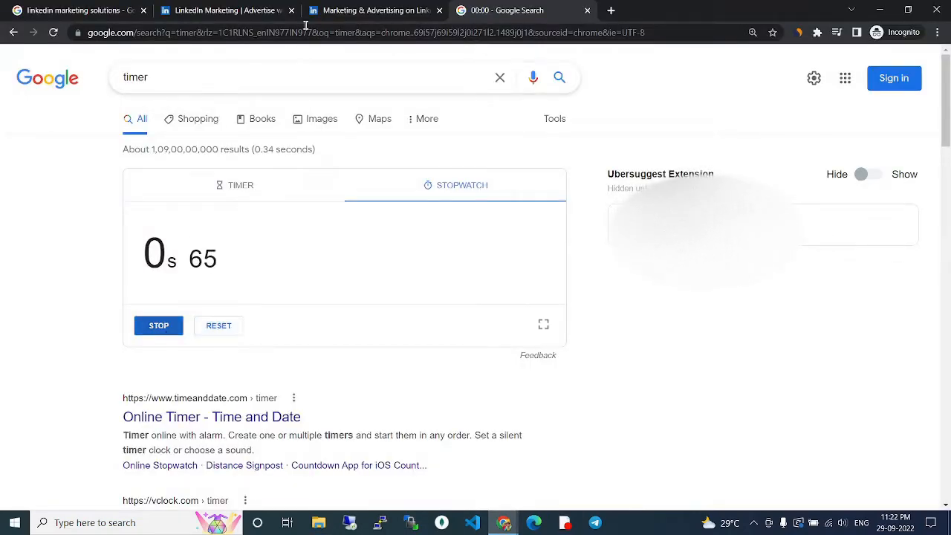
# Switch to the LinkedIn Marketing Solutions page showing the Create Ad introduction.
pyautogui.click(222, 10)
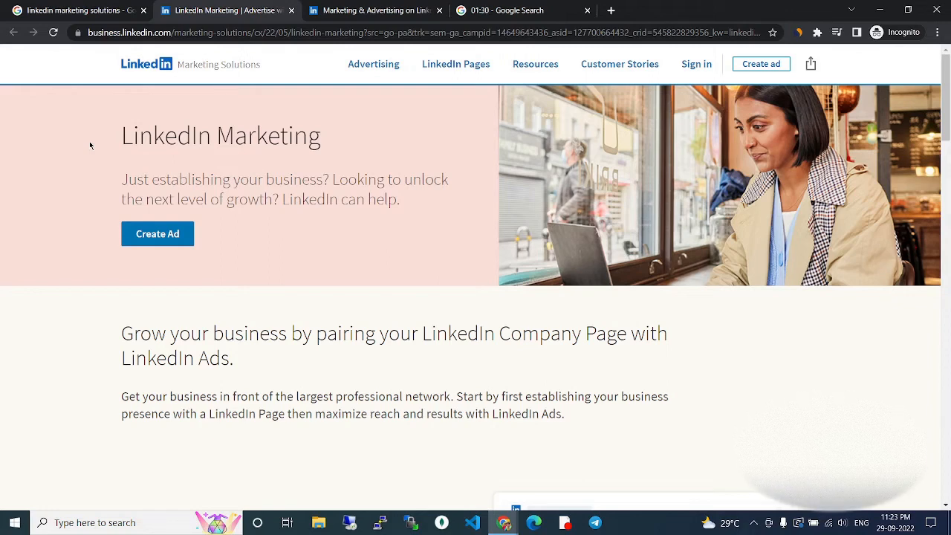
pyautogui.moveTo(126, 171)
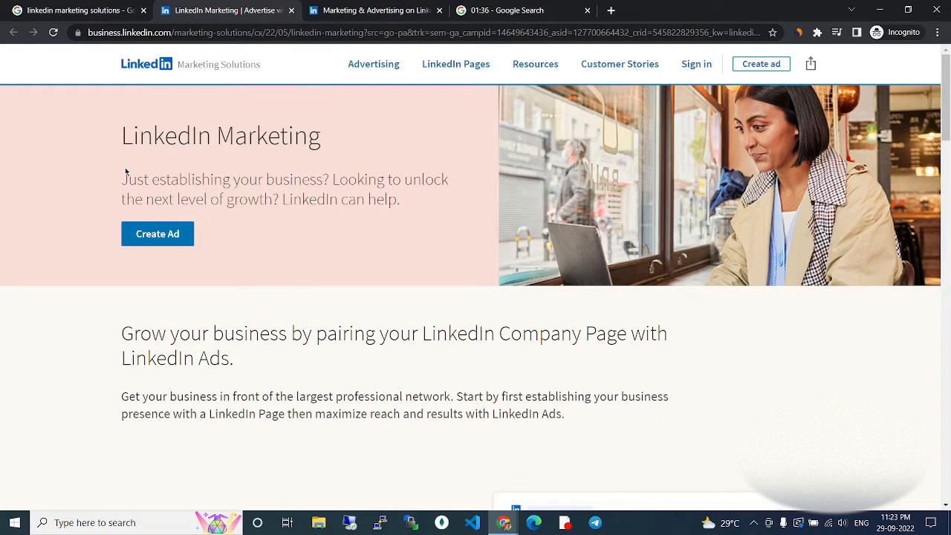
pyautogui.moveTo(72, 262)
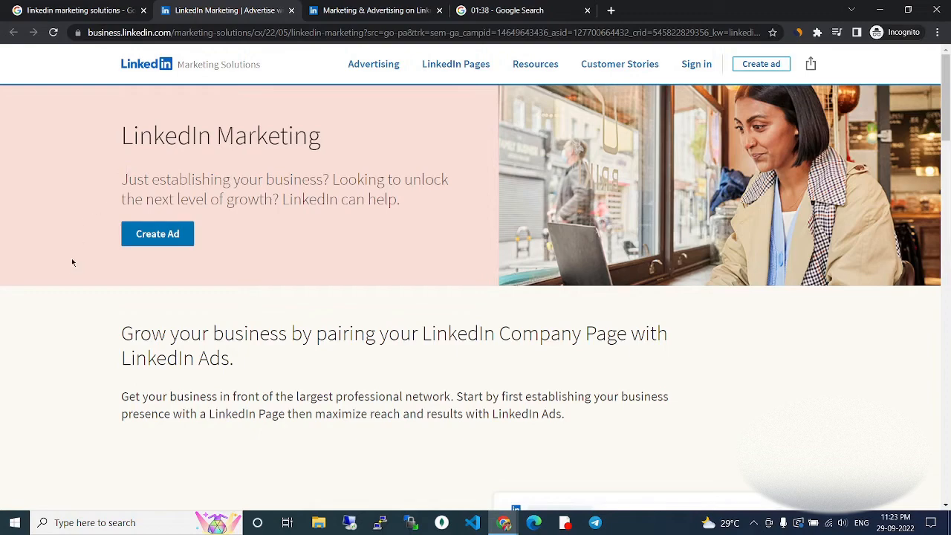
pyautogui.scroll(-3)
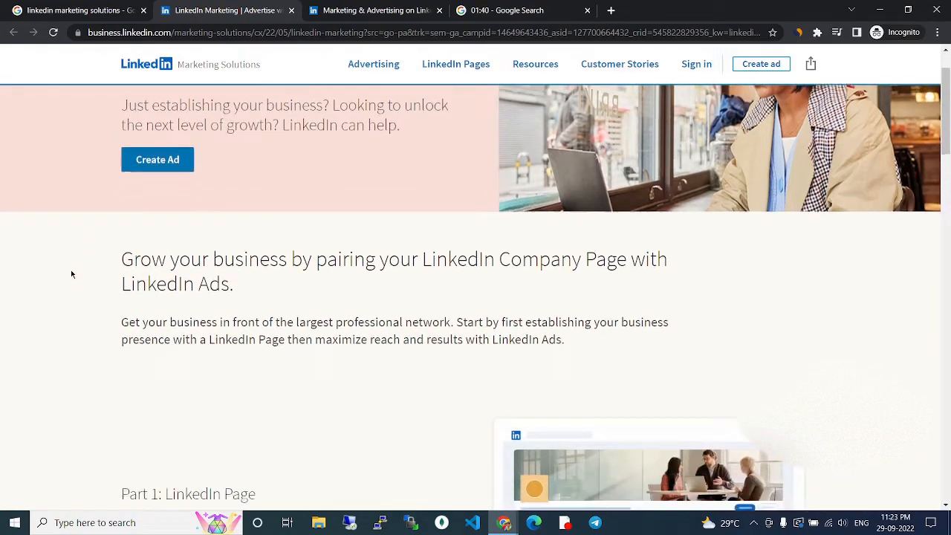
pyautogui.scroll(-3)
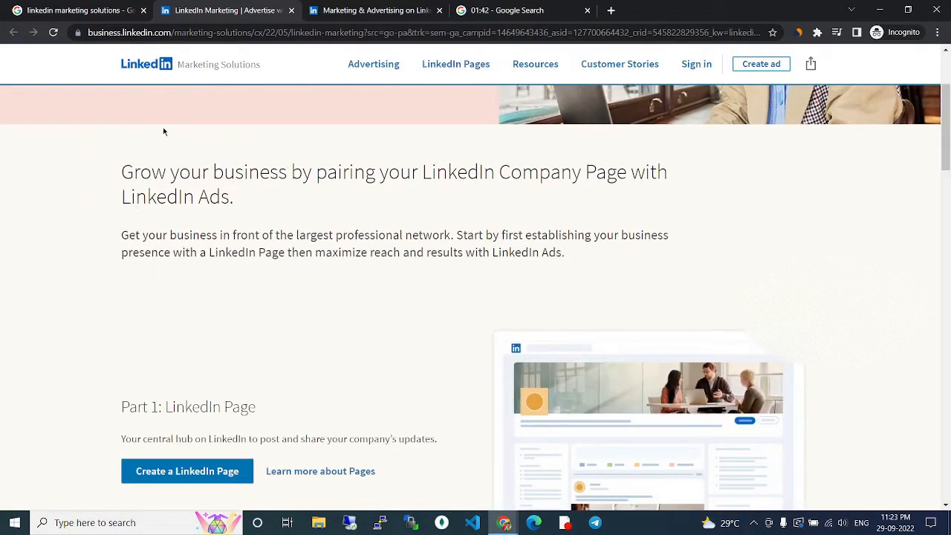
pyautogui.scroll(3)
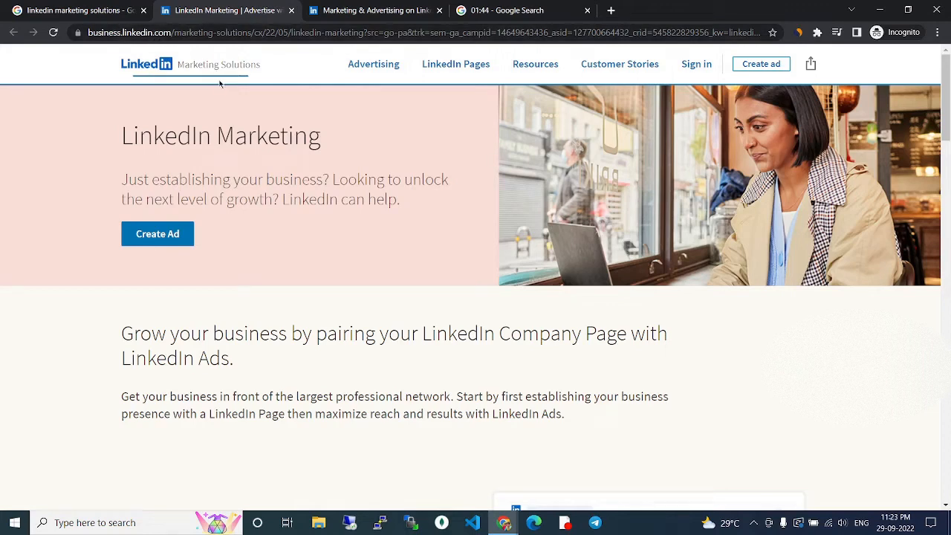
pyautogui.click(373, 64)
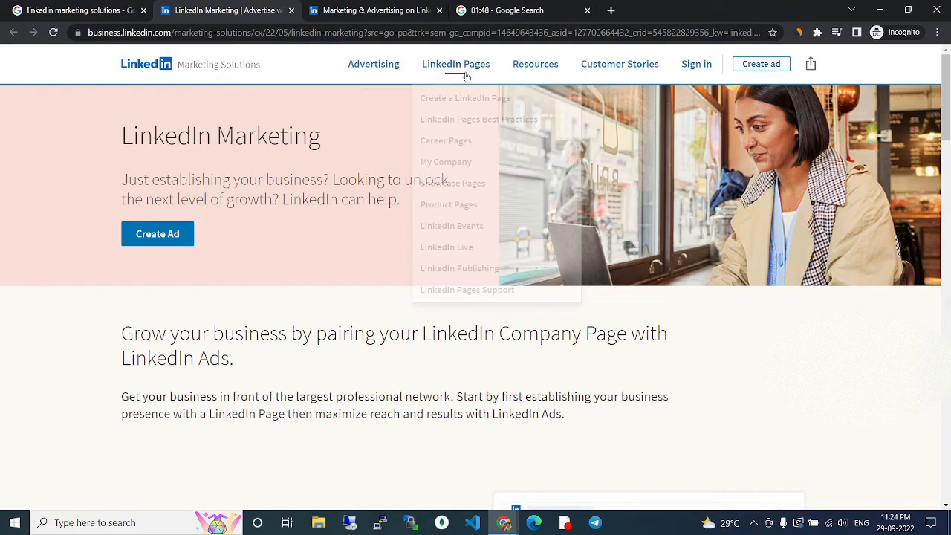
pyautogui.scroll(-3)
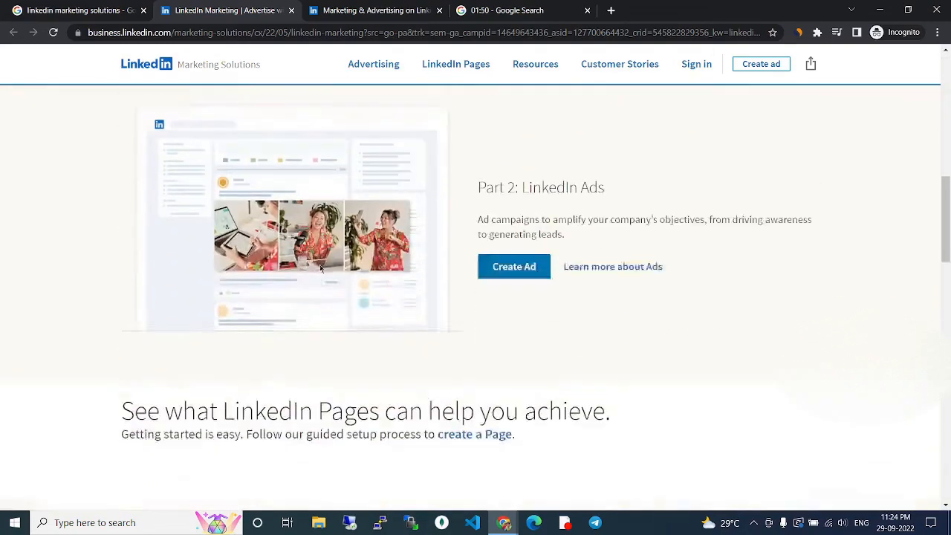
pyautogui.scroll(3)
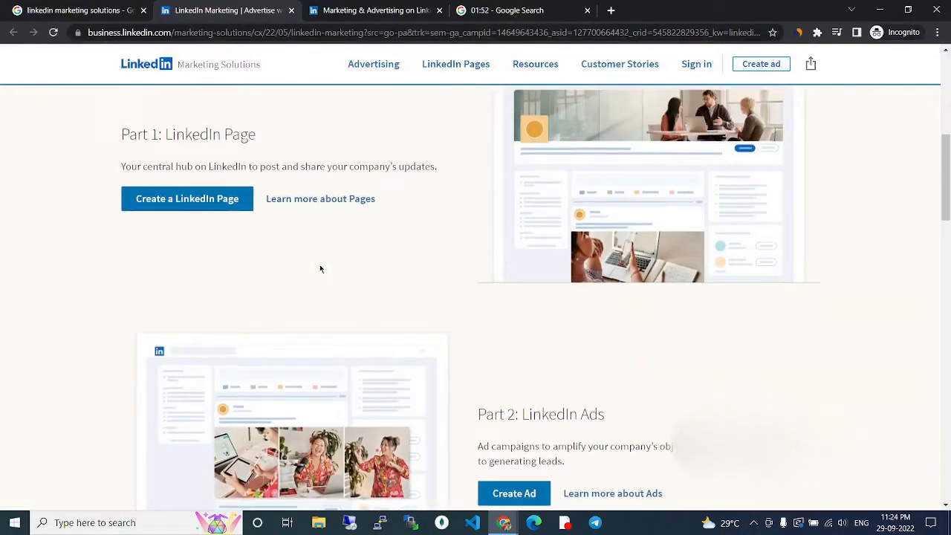
pyautogui.scroll(-3)
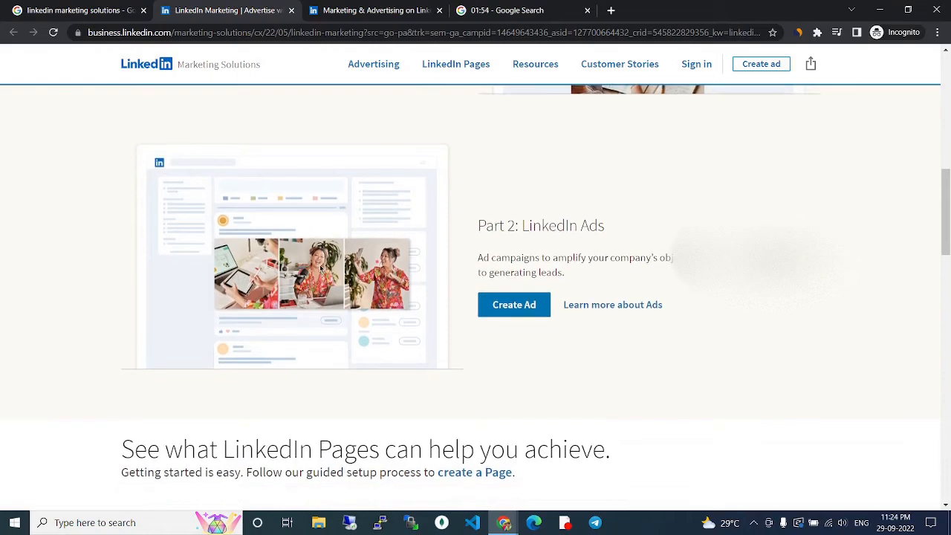
pyautogui.scroll(-3)
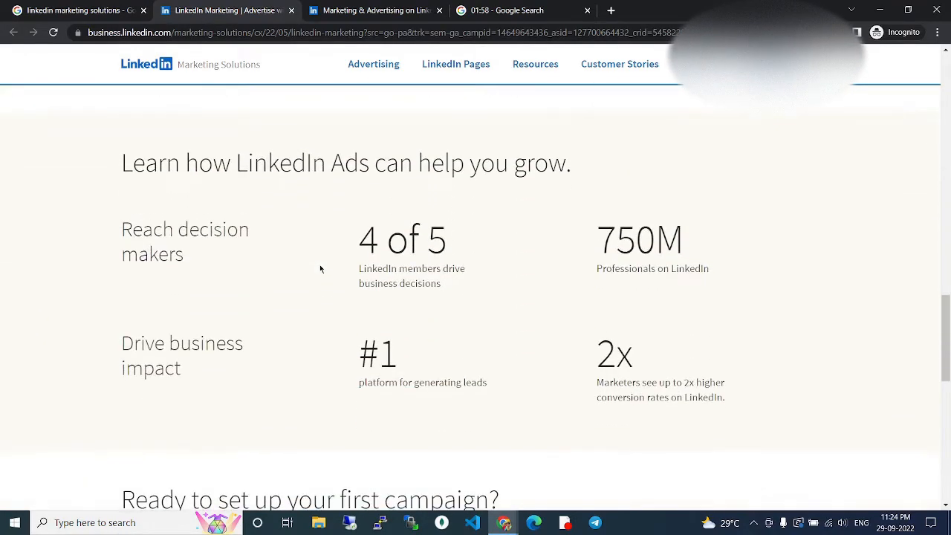
pyautogui.scroll(-3)
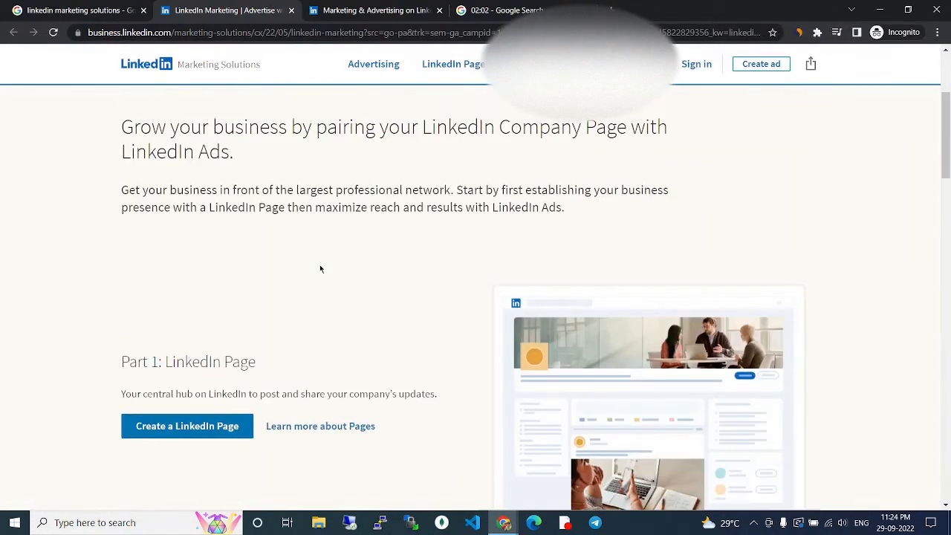
pyautogui.scroll(3)
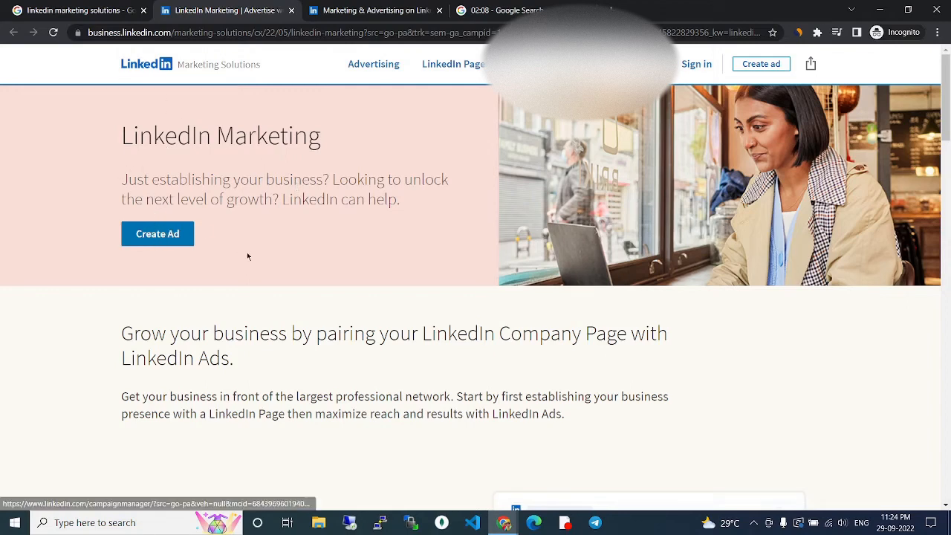
pyautogui.scroll(-3)
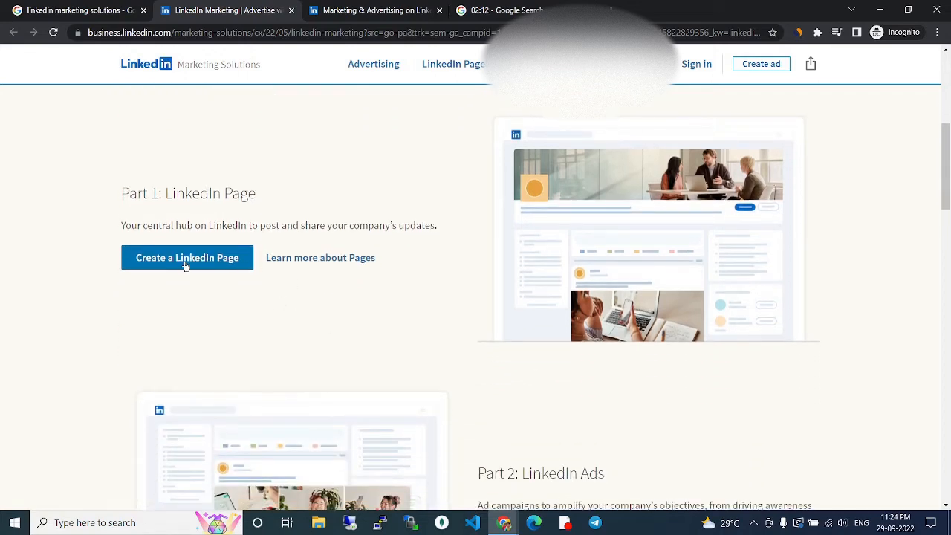
pyautogui.moveTo(115, 196)
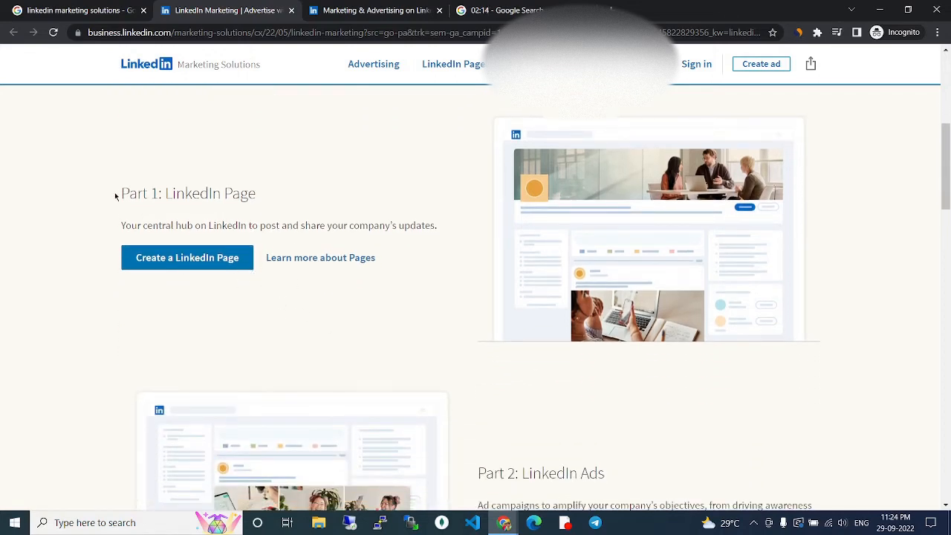
pyautogui.moveTo(206, 210)
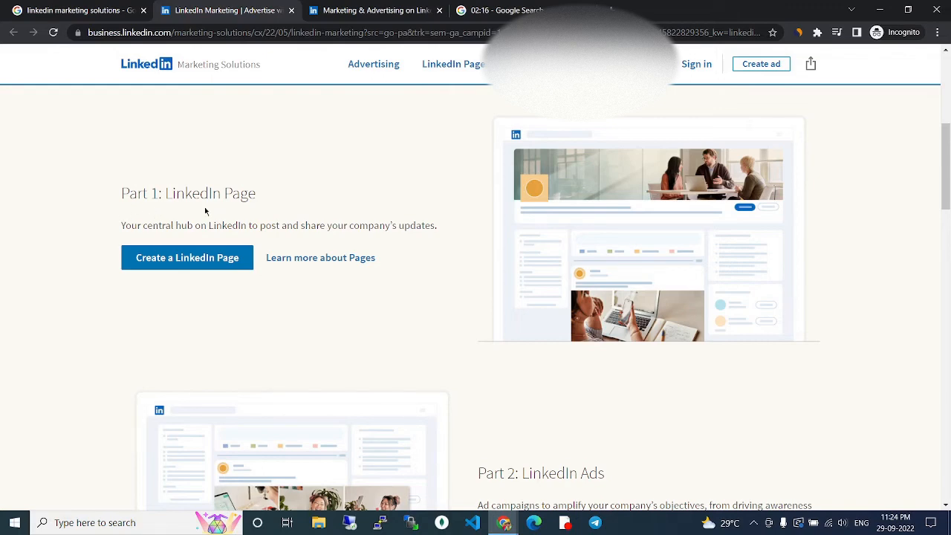
pyautogui.scroll(-3)
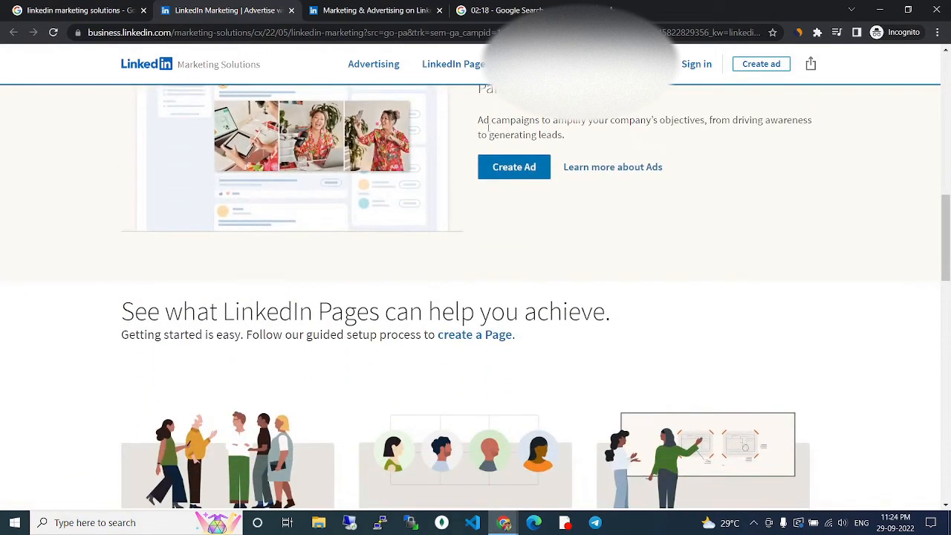
pyautogui.scroll(3)
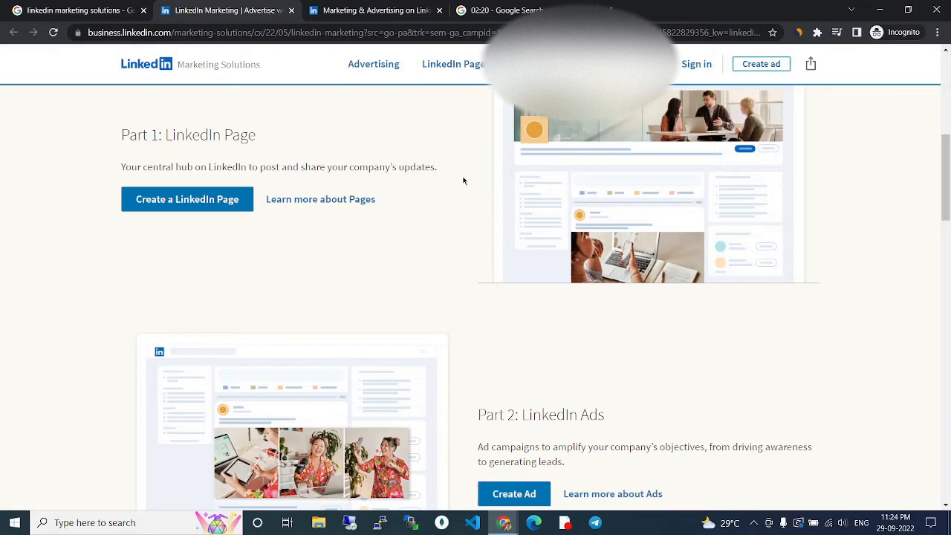
pyautogui.scroll(3)
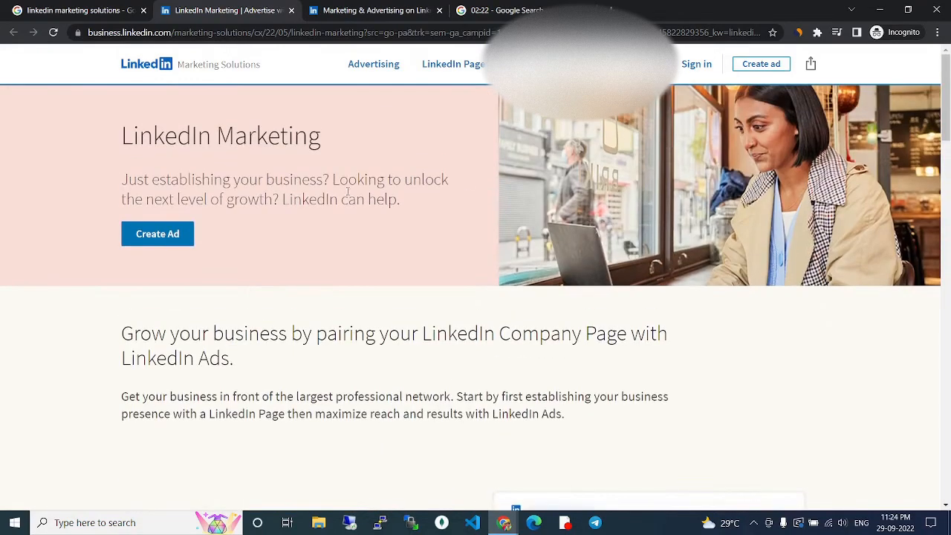
pyautogui.moveTo(63, 150)
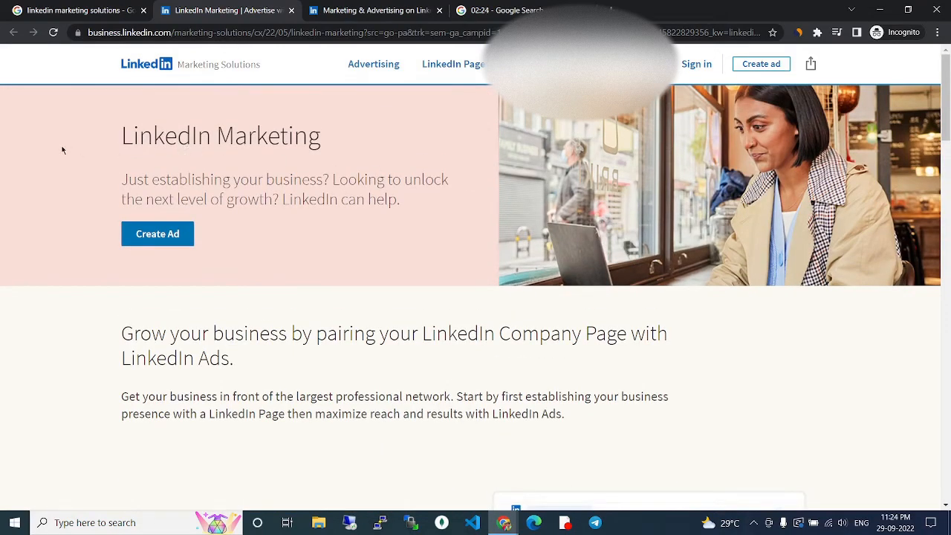